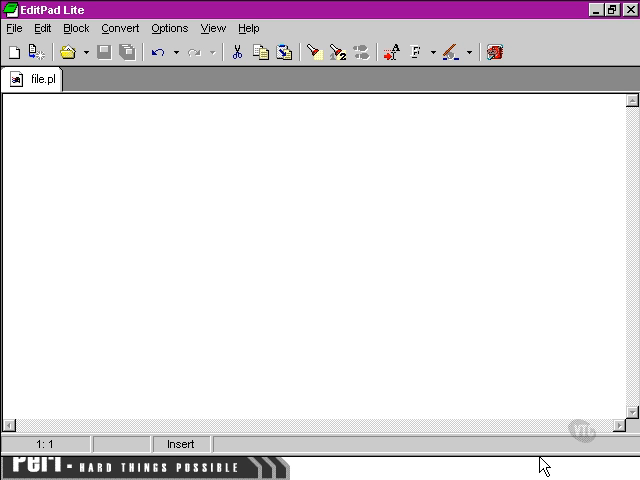
# - Type the first line, open IN 'recipe.txt';, to open the recipe file
pyautogui.write('open IN')
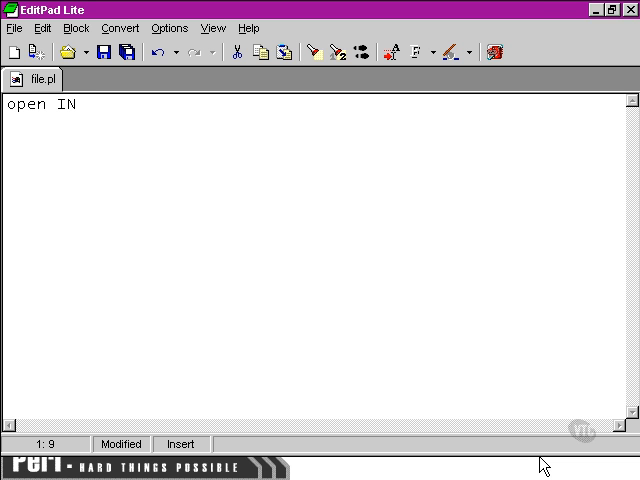
pyautogui.write("'recipe")
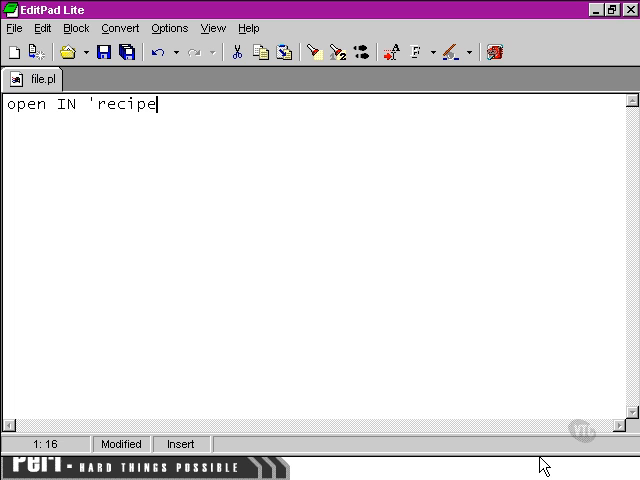
pyautogui.write(".txt';")
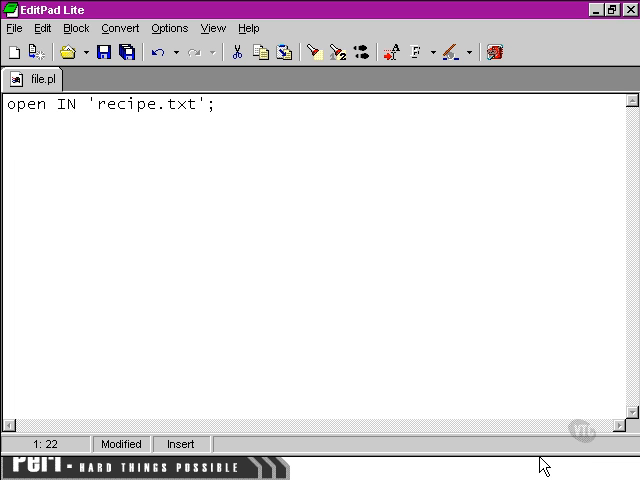
# - Write foreach (<IN>) { $contents .= $_; } and start a new line after it
pyautogui.write('fo')
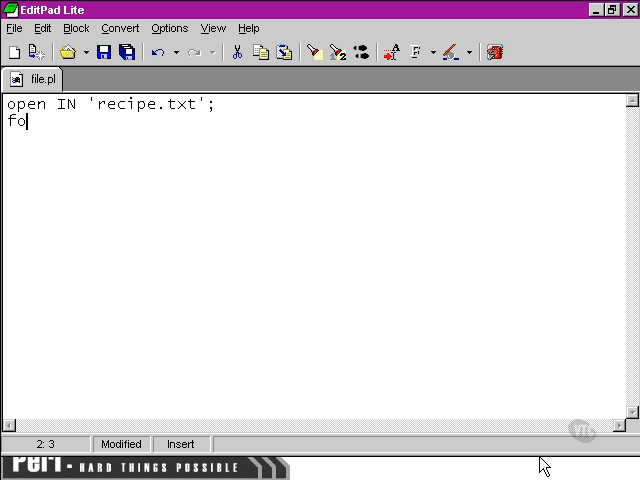
pyautogui.write('reach (')
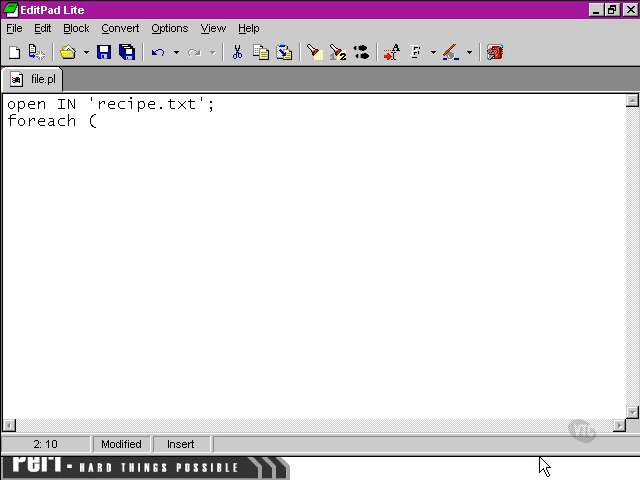
pyautogui.write('<IN>')
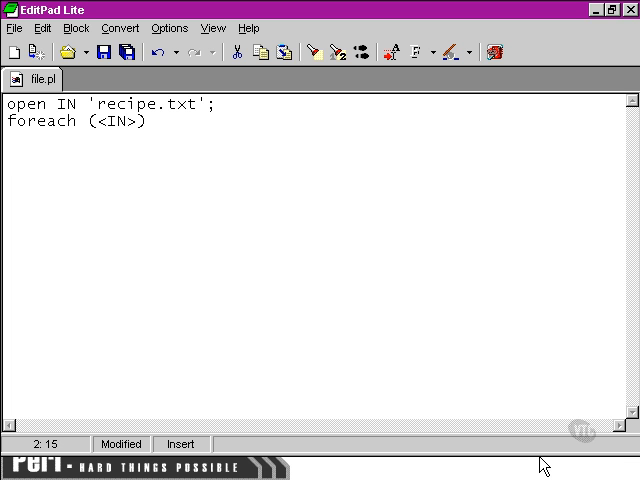
pyautogui.write('{')
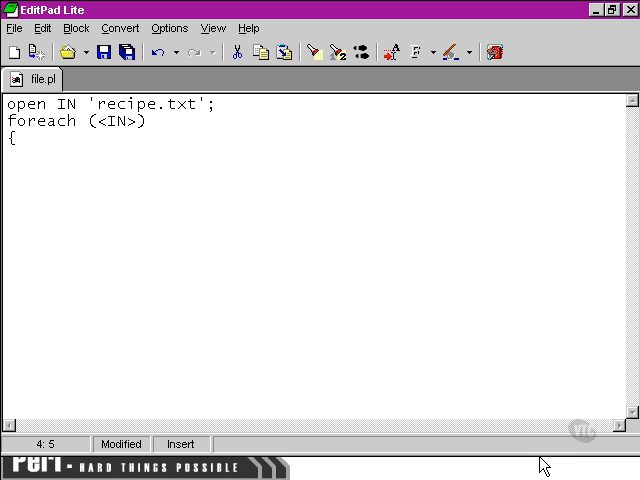
pyautogui.write('$_')
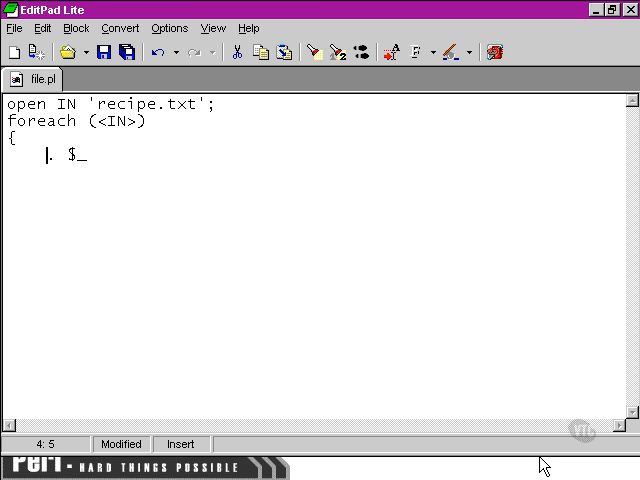
pyautogui.write('$contents')
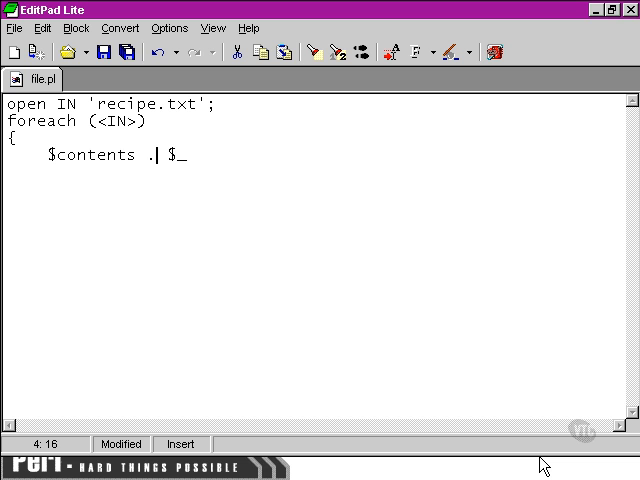
pyautogui.write('= $_;')
pyautogui.click(315, 171)
pyautogui.write('}')
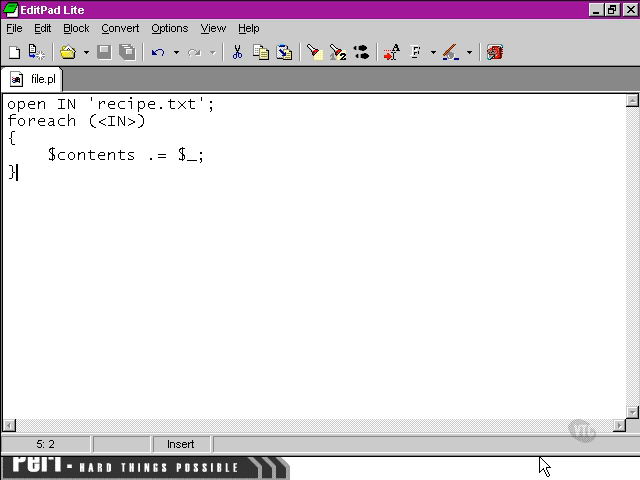
pyautogui.press('Return')
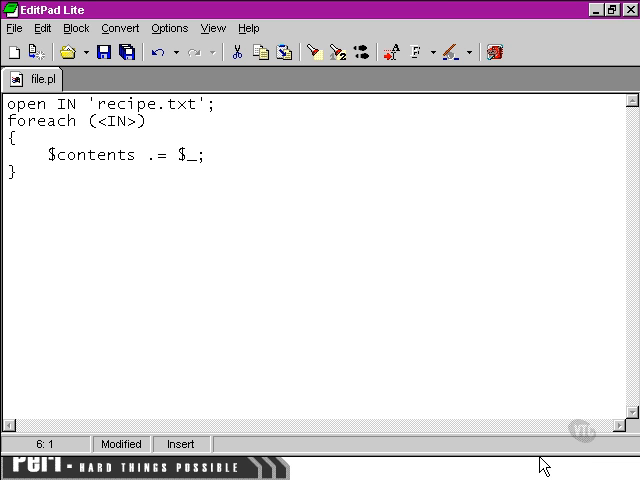
# - Add close IN; below the loop and insert a comma after IN in the open line
pyautogui.write('close IN')
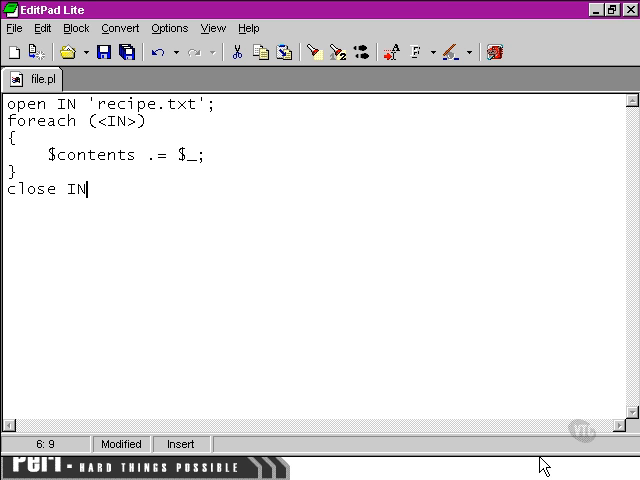
pyautogui.write(';')
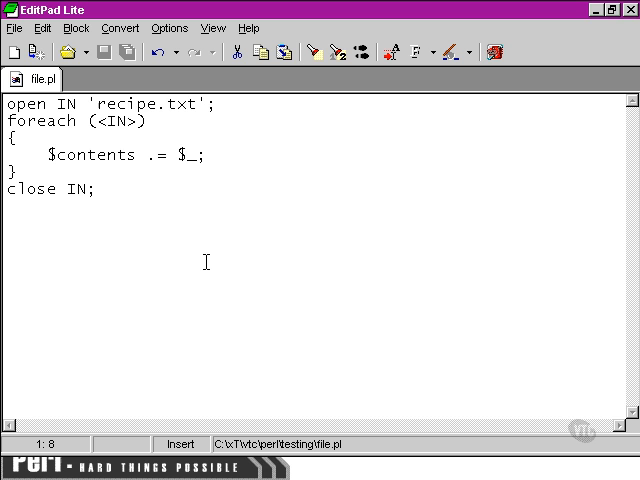
pyautogui.write(',')
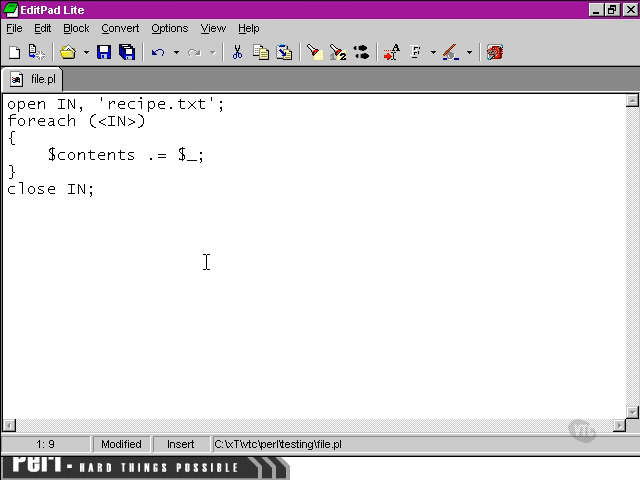
pyautogui.click(93, 188)
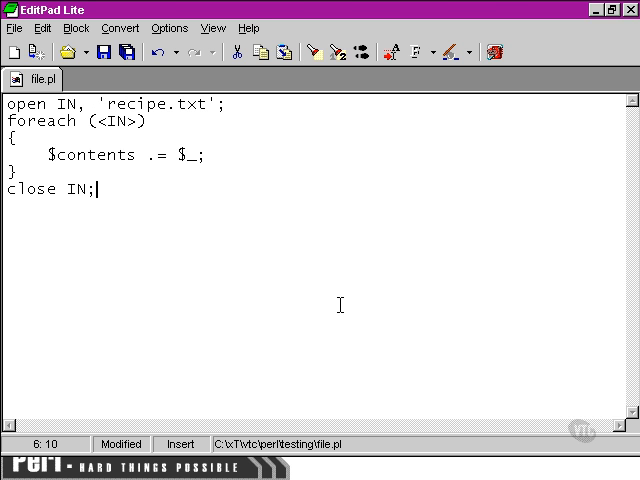
pyautogui.moveTo(393, 326)
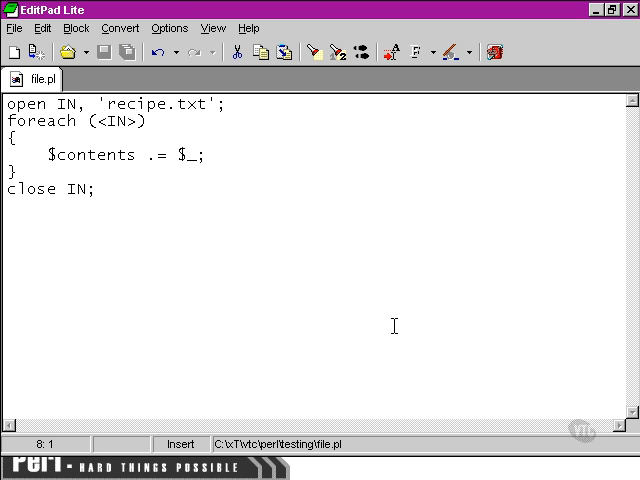
# - Add $contents = 'RECIPE.....' . $contents . '....RECIPE ENDS'; on a new line
pyautogui.write('$co')
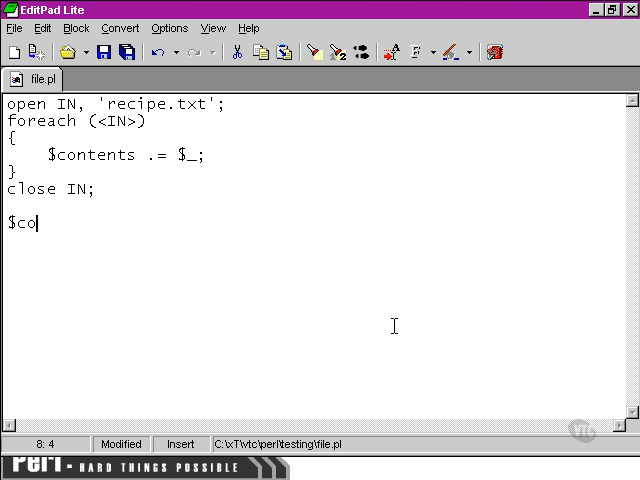
pyautogui.write('ntents')
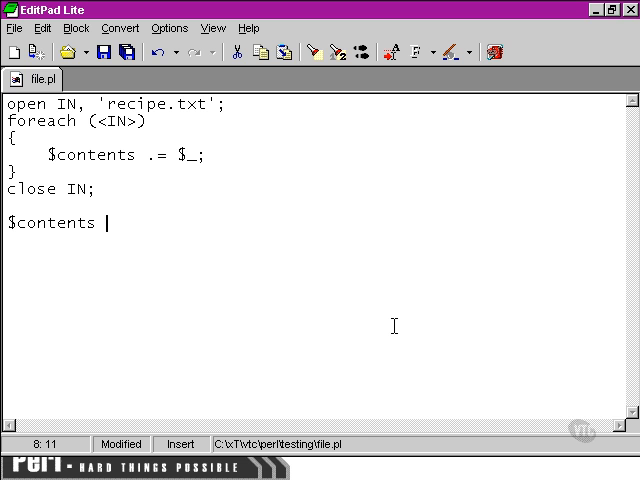
pyautogui.write("= '")
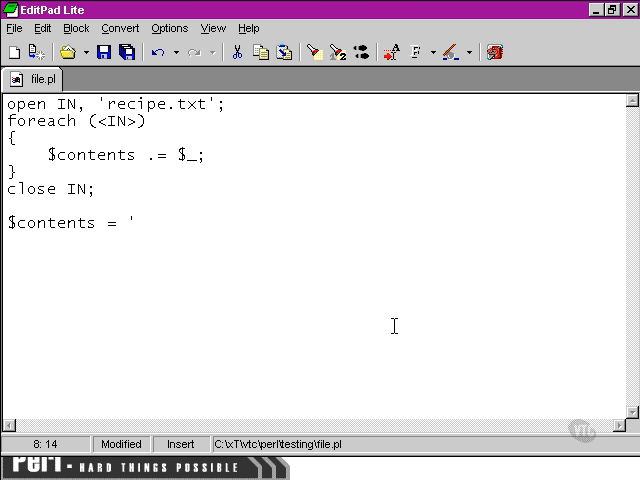
pyautogui.write('RECIP')
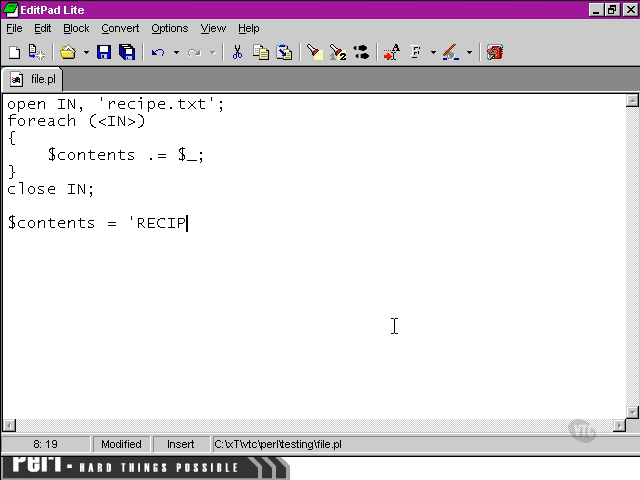
pyautogui.write("E.....' .")
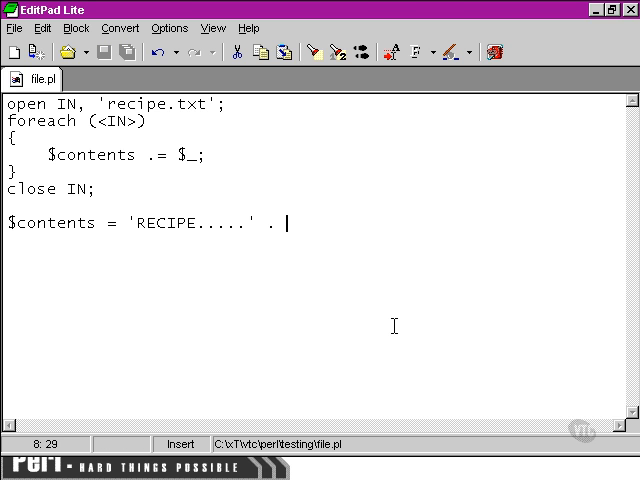
pyautogui.write('$contents .')
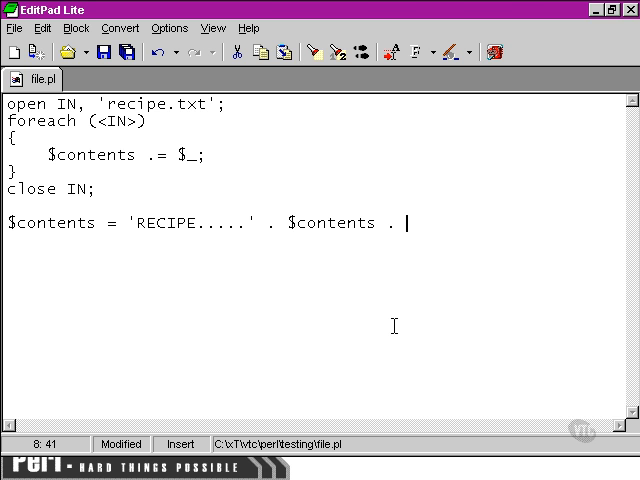
pyautogui.write("'....RE")
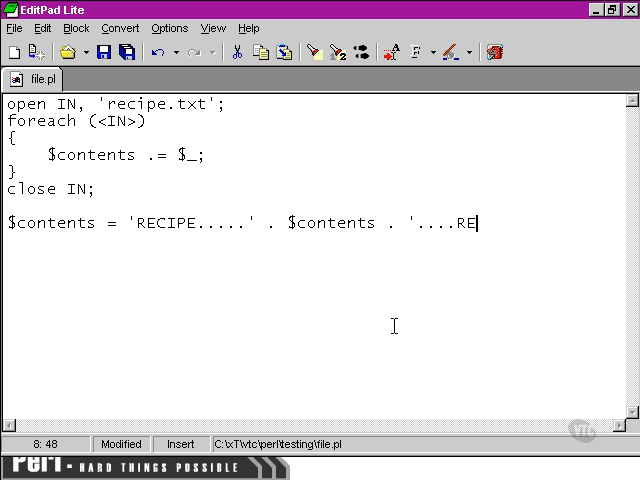
pyautogui.write("CIPE ENDS'")
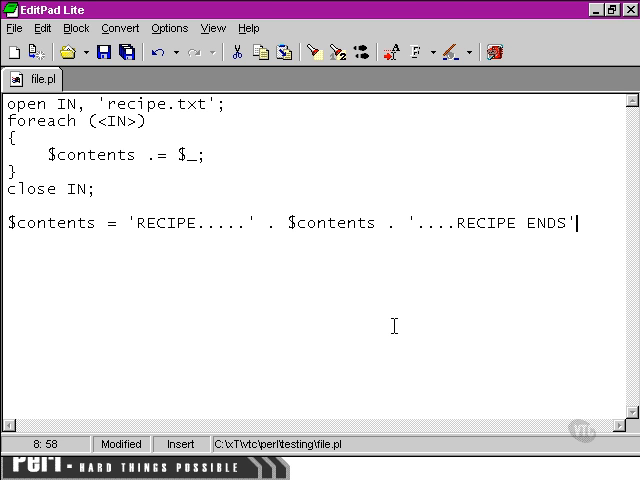
pyautogui.write(';')
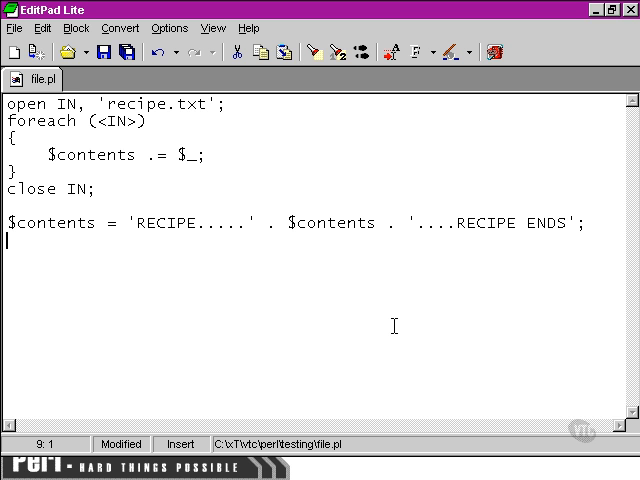
# - Add the line open OUT, '>recipe.txt'; to open recipe.txt for writing
pyautogui.write('open OUT,')
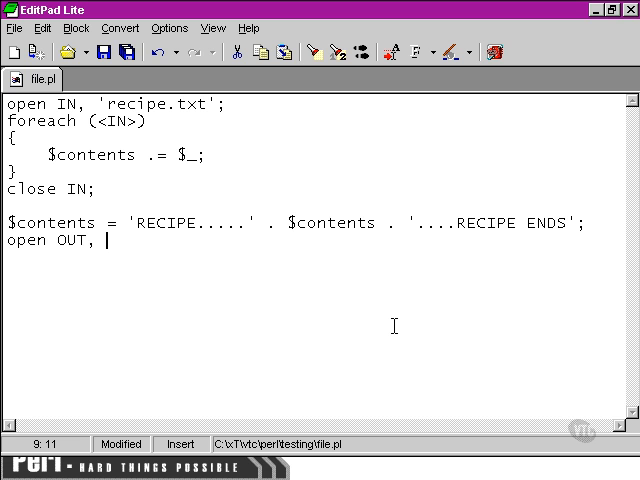
pyautogui.write("'>")
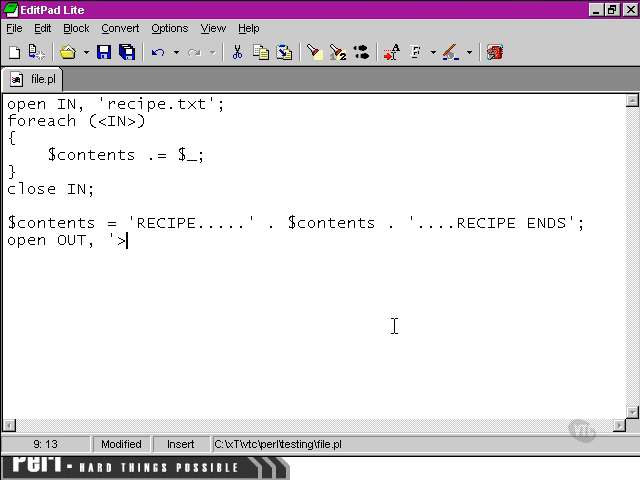
pyautogui.write('recipe.txt')
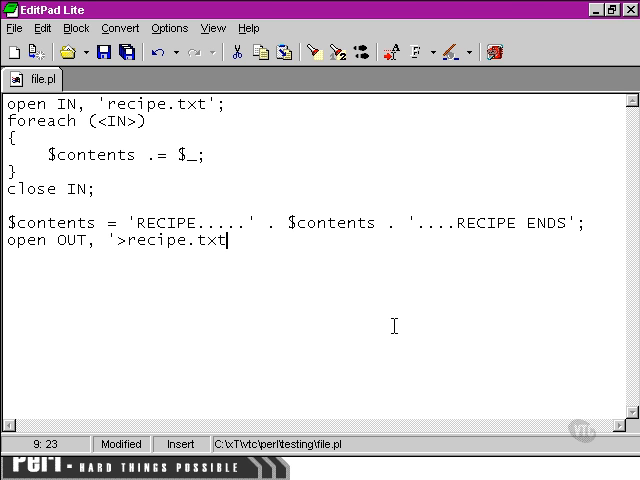
pyautogui.write("';")
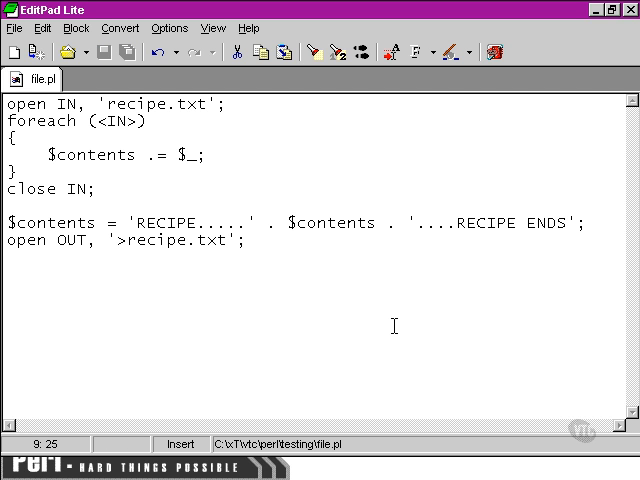
pyautogui.click(247, 240)
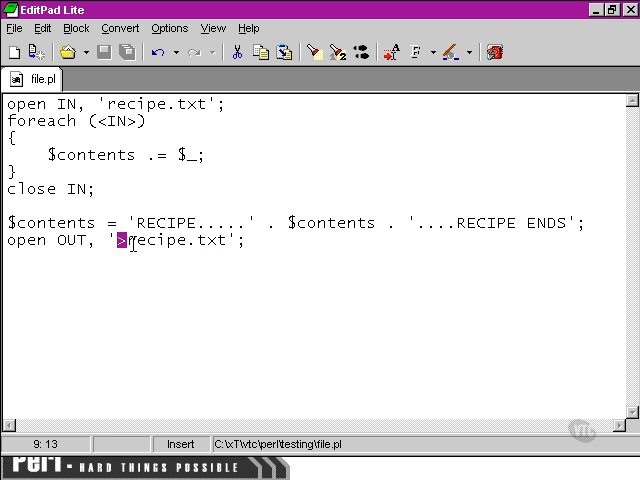
pyautogui.moveTo(330, 282)
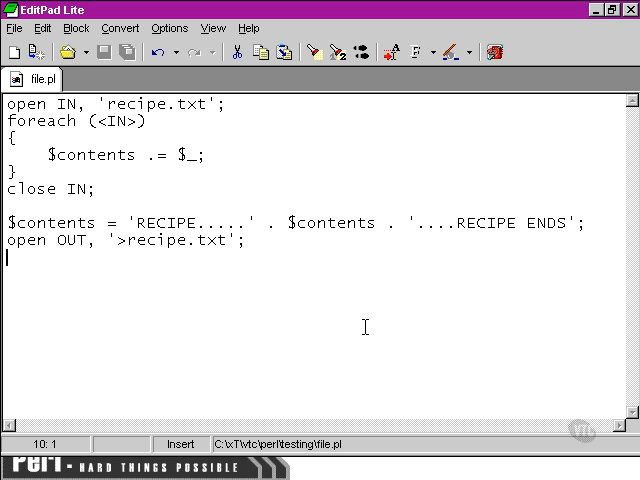
# - Add print OUT $contents; and close OUT; on the following lines
pyautogui.write('print OUT')
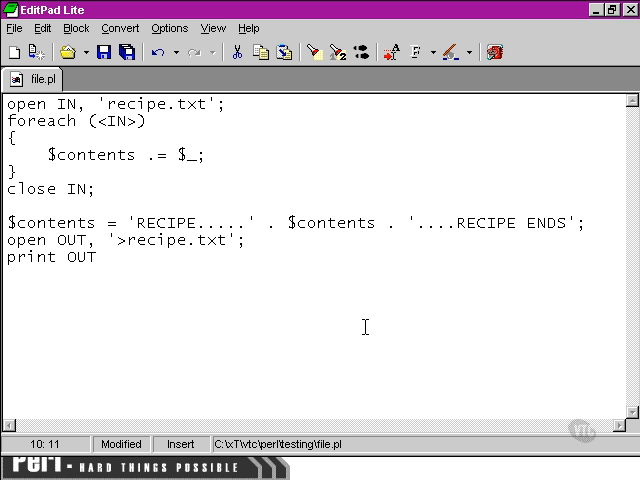
pyautogui.write('$')
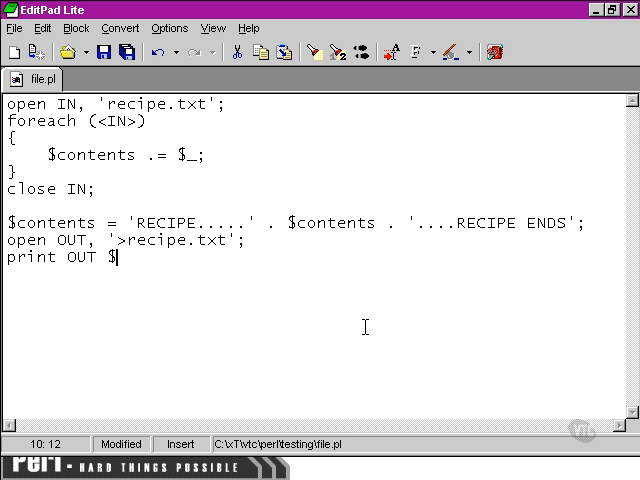
pyautogui.write('contents;')
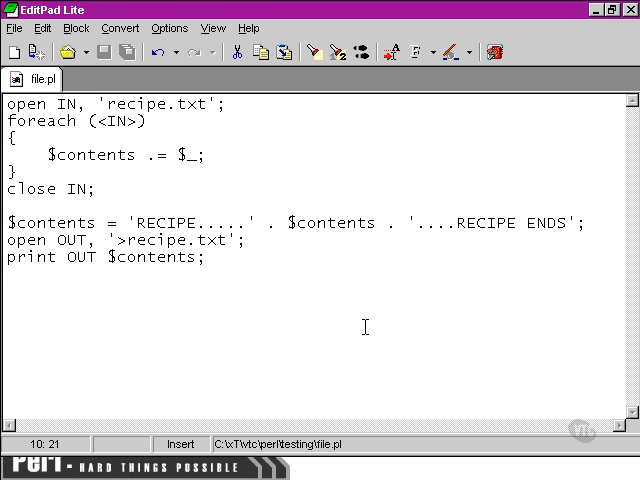
pyautogui.write('close OUT')
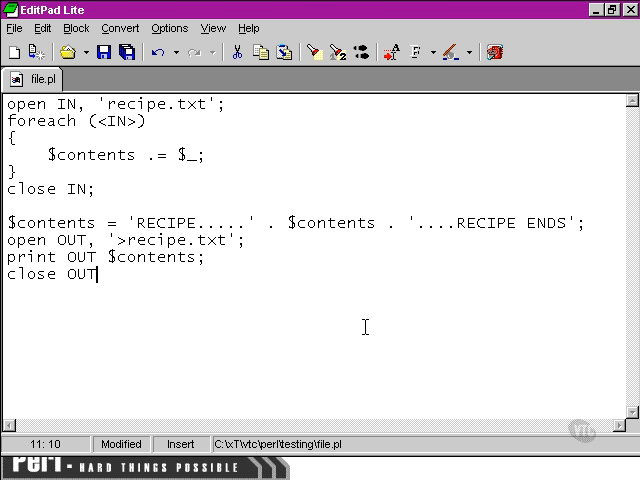
pyautogui.write(';')
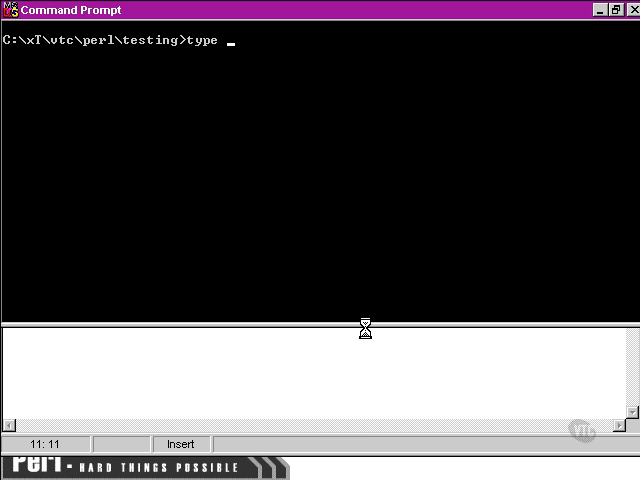
# - Show recipe.txt with type, run file.pl, then show recipe.txt again
pyautogui.press('Return')
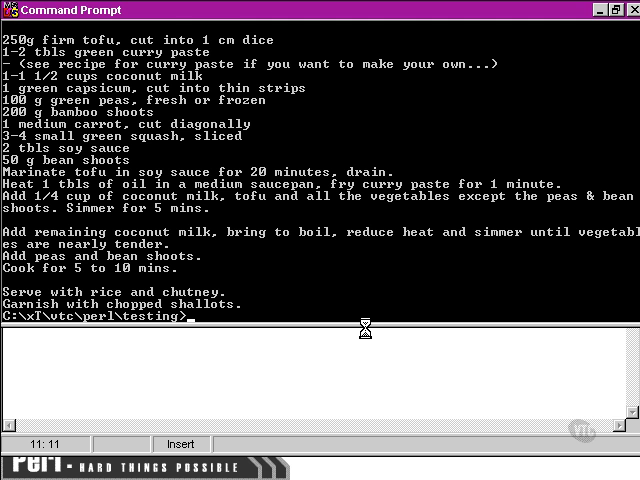
pyautogui.write('file.pl')
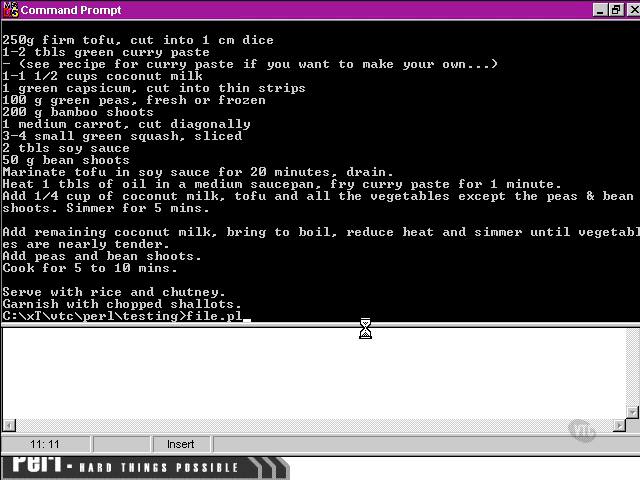
pyautogui.press('Return')
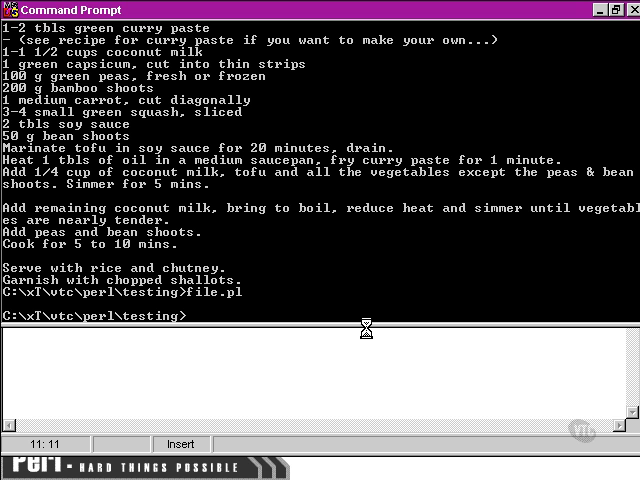
pyautogui.write('file.pl')
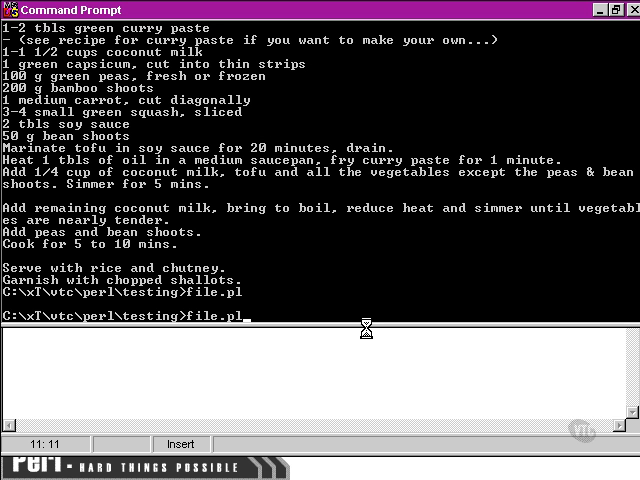
pyautogui.write('type recipe.txt')
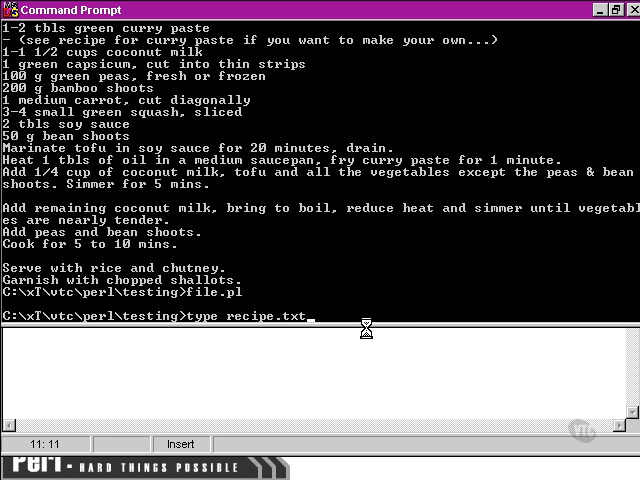
pyautogui.press('Return')
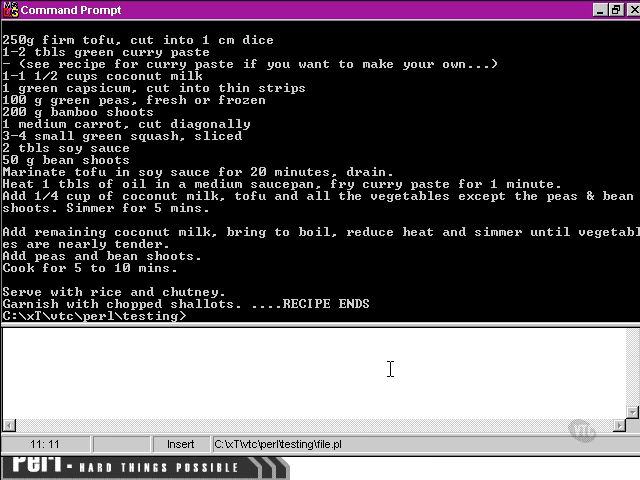
# - Run type recipe.txt | more to page through the rewritten file
pyautogui.write('type recipe.txt')
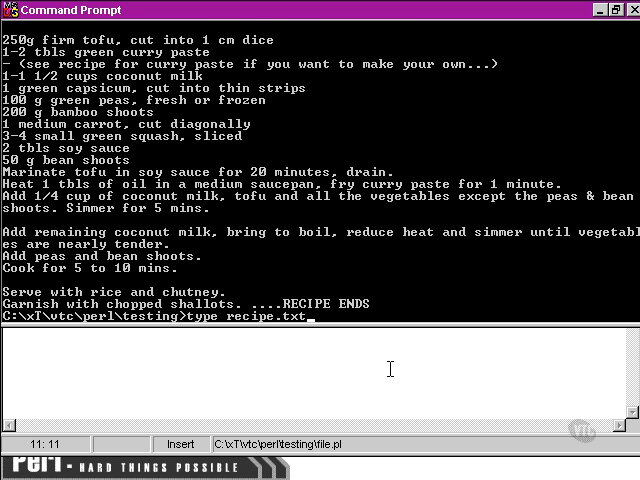
pyautogui.write('| more')
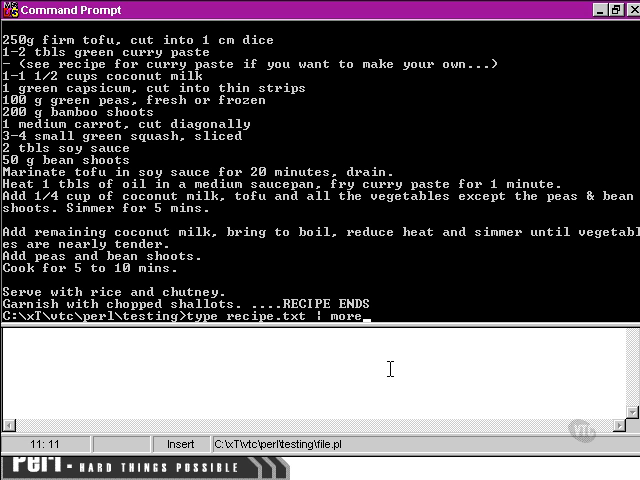
pyautogui.press('Return')
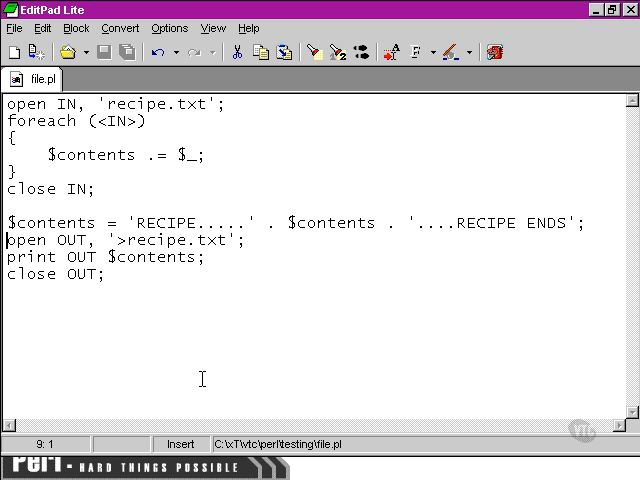
# - Wrap the write in if (open OUT, '>recipe.txt') { } and begin else { print "
pyautogui.write('if (')
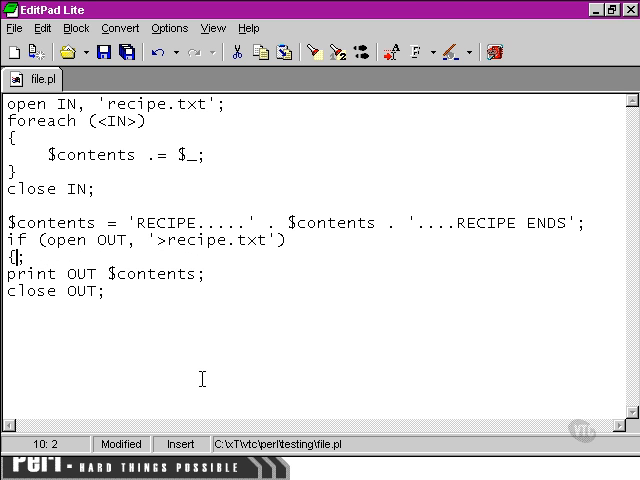
pyautogui.press('Return')
pyautogui.write('}')
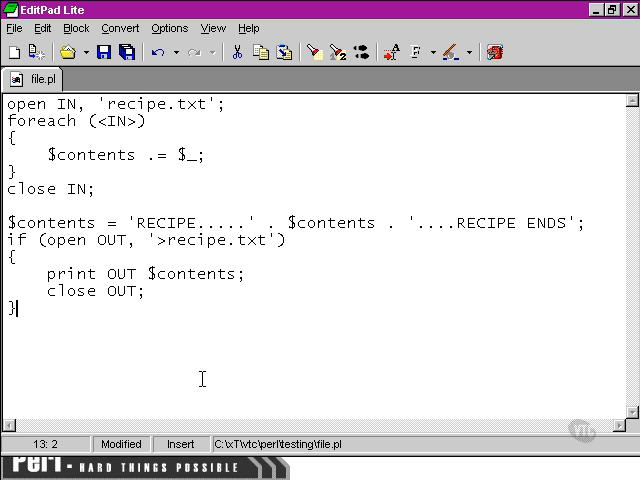
pyautogui.press('Return')
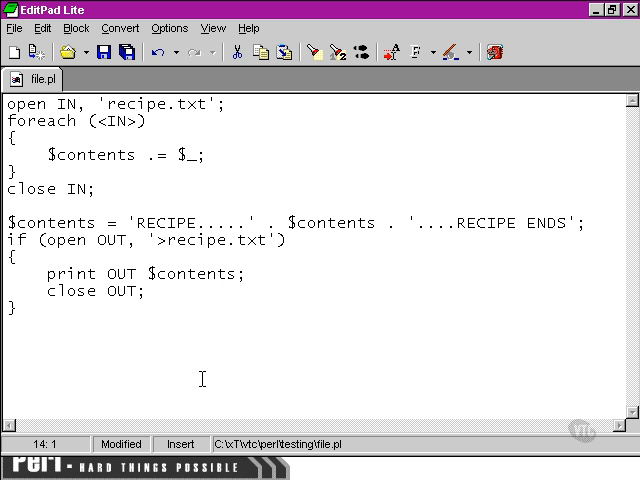
pyautogui.write('else')
pyautogui.write('{')
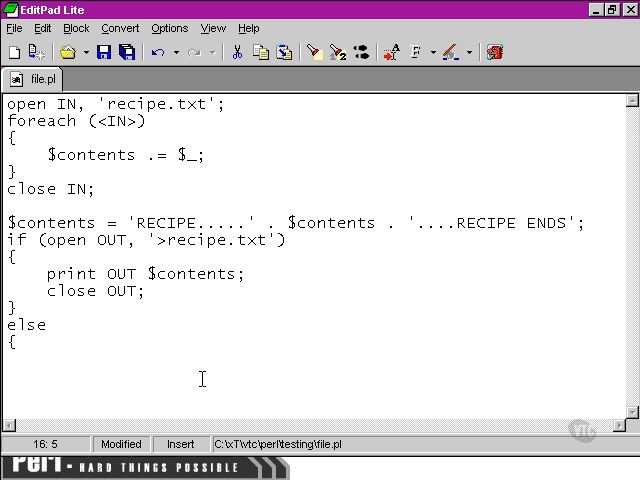
pyautogui.write('print "')
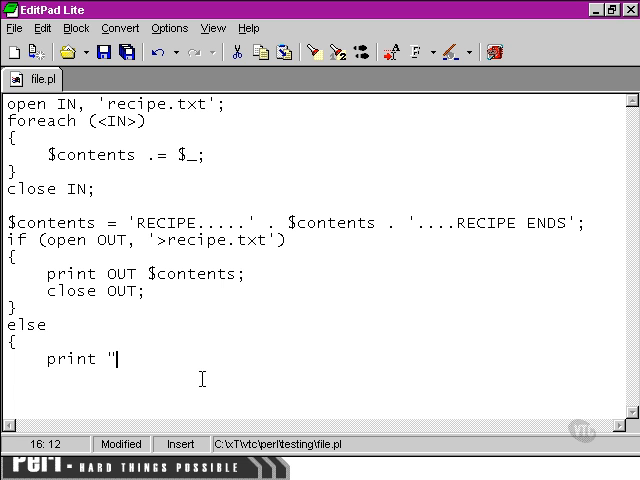